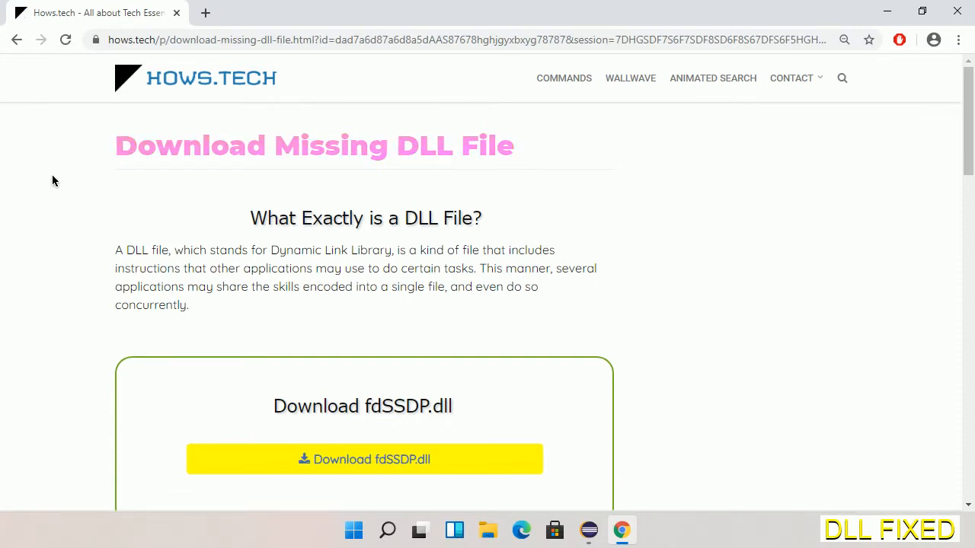
mouse_move(362, 459)
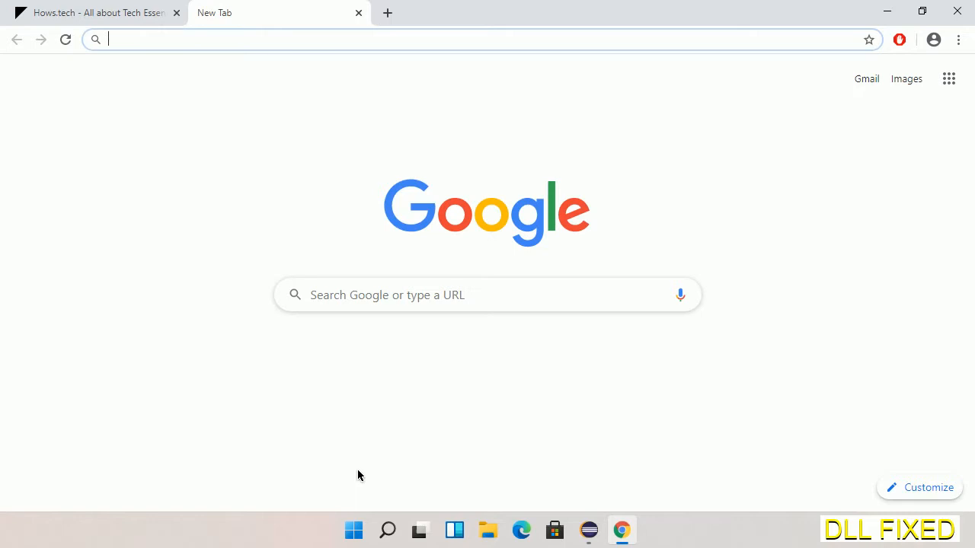
Download fdSSDP.dll from the hows.tech page into the Downloads folder on New Volume (E:)
click(65, 38)
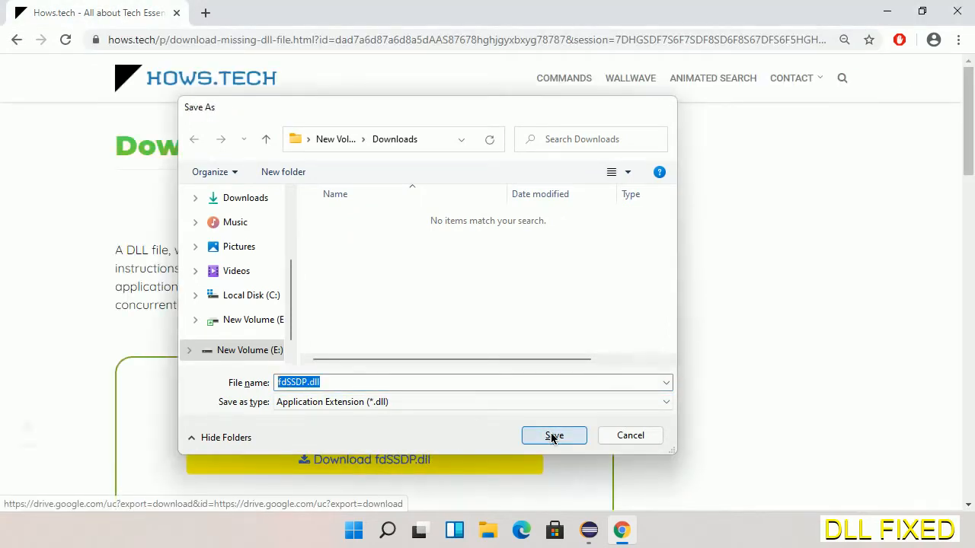
click(554, 435)
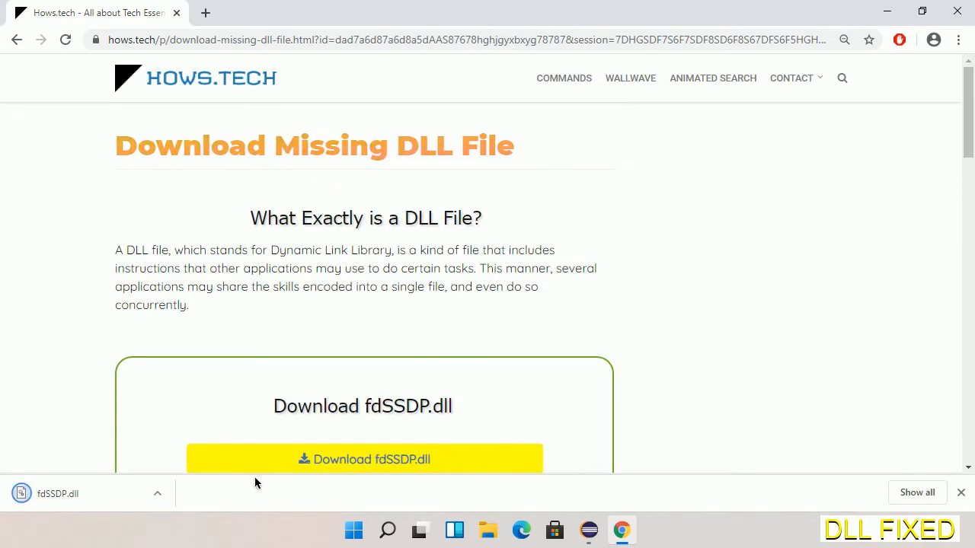
Show fdSSDP.dll in its Downloads folder and copy the file
click(158, 493)
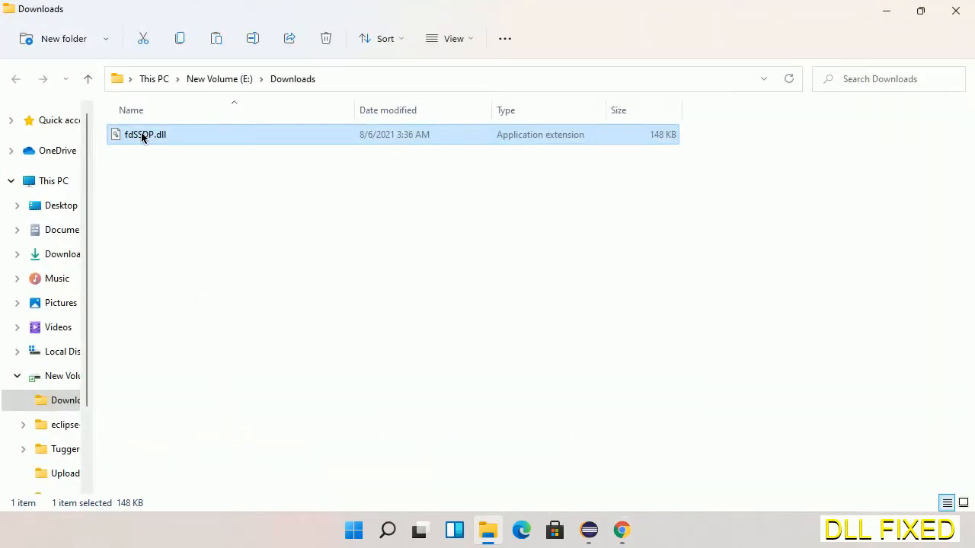
right_click(141, 134)
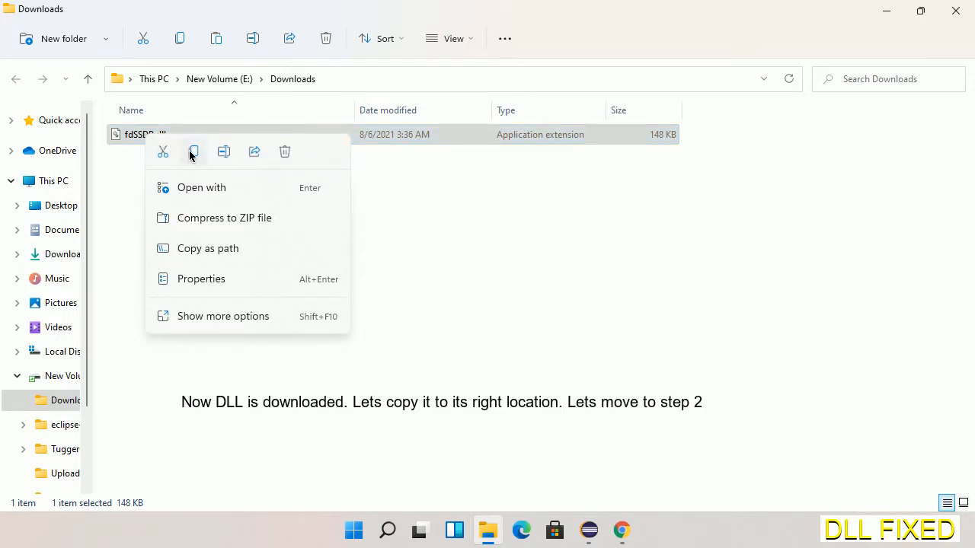
click(193, 152)
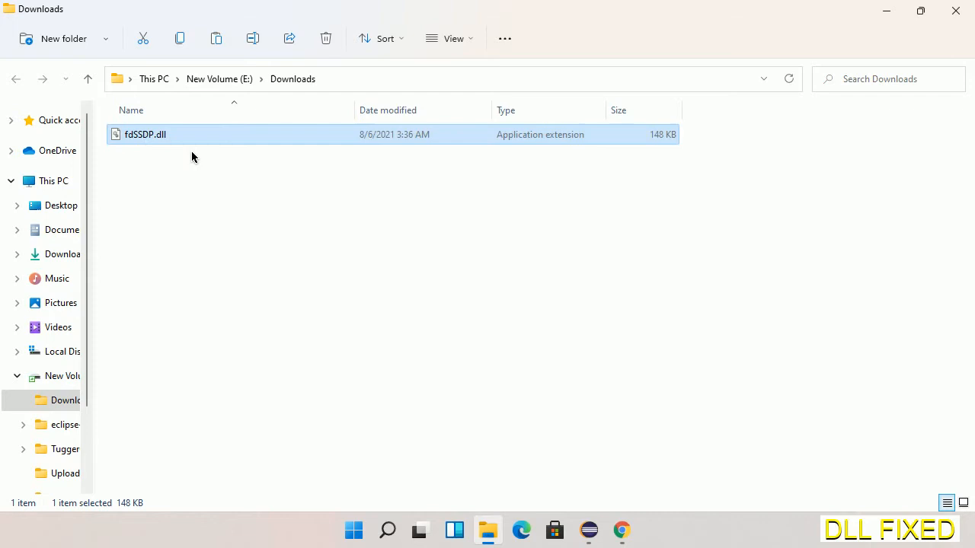
mouse_move(113, 170)
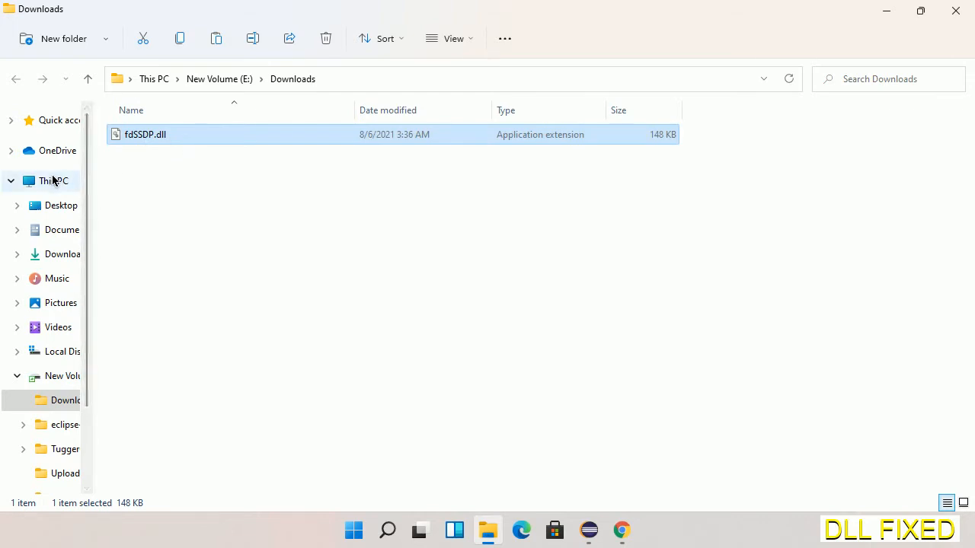
Paste fdSSDP.dll into C:\Windows\System32, granting administrator permission
click(54, 180)
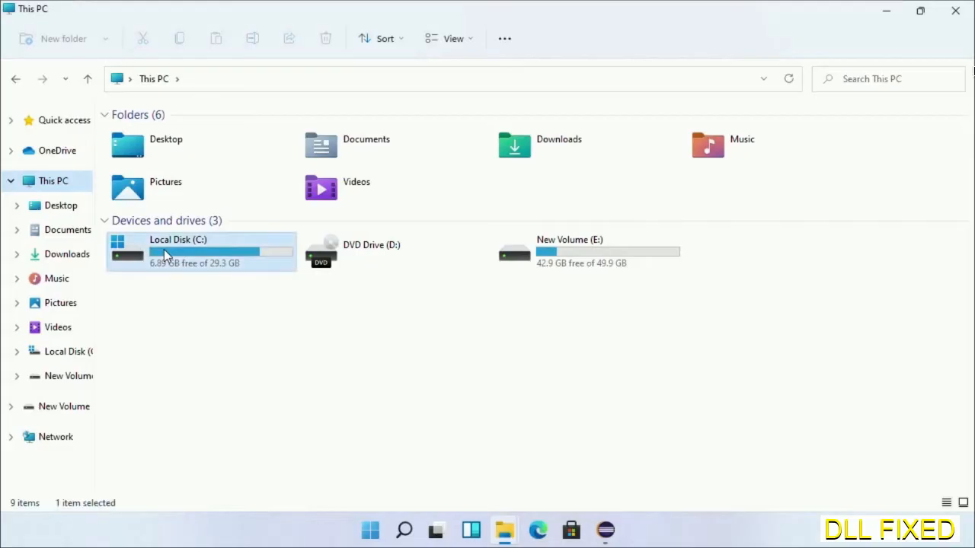
double_click(177, 251)
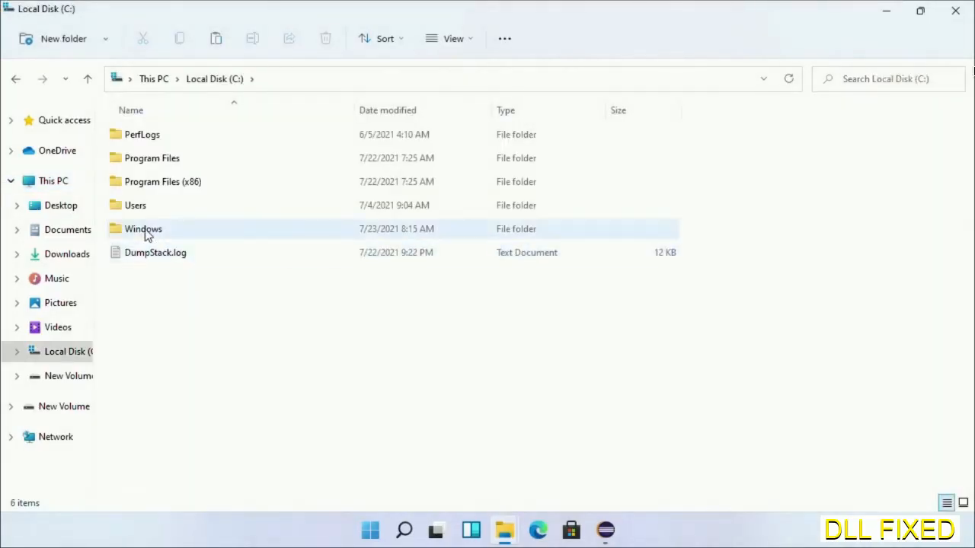
double_click(143, 228)
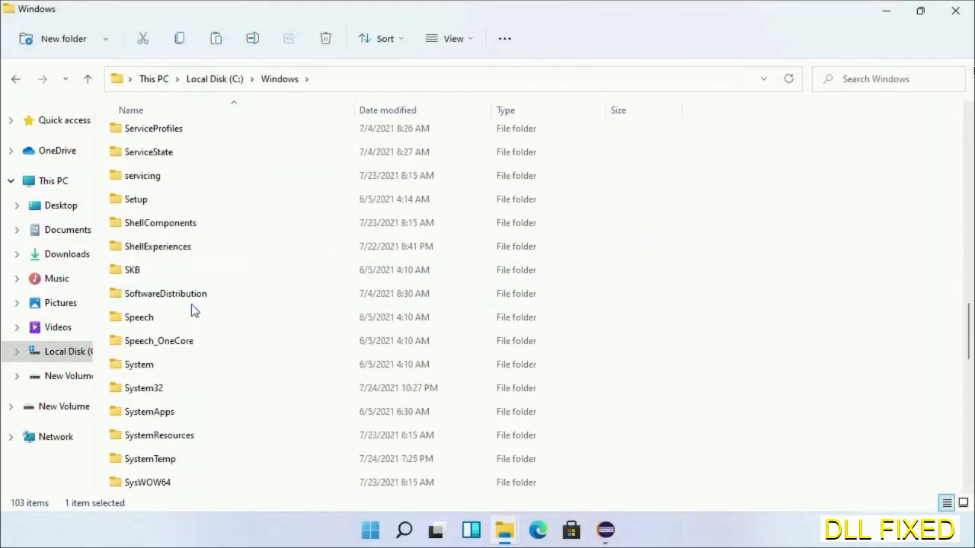
scroll(down, 3)
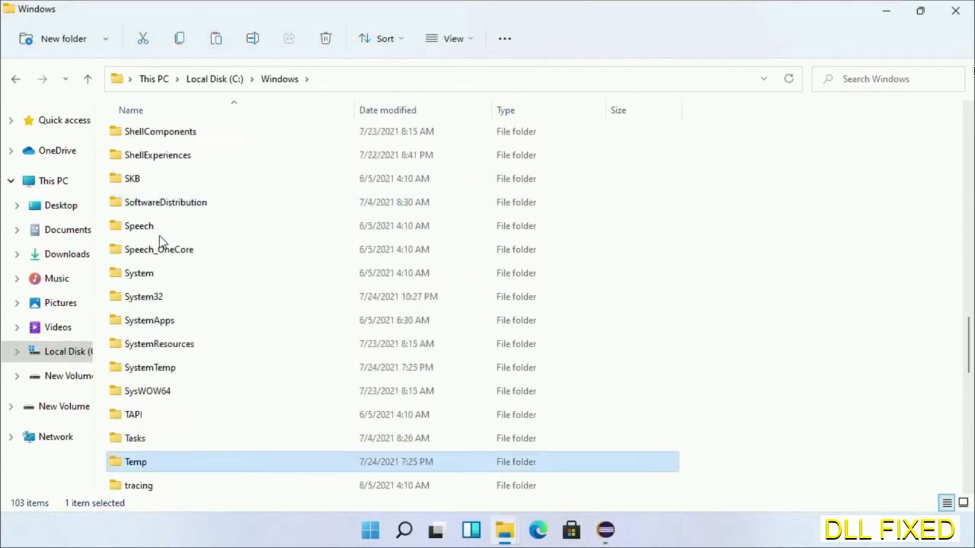
double_click(143, 296)
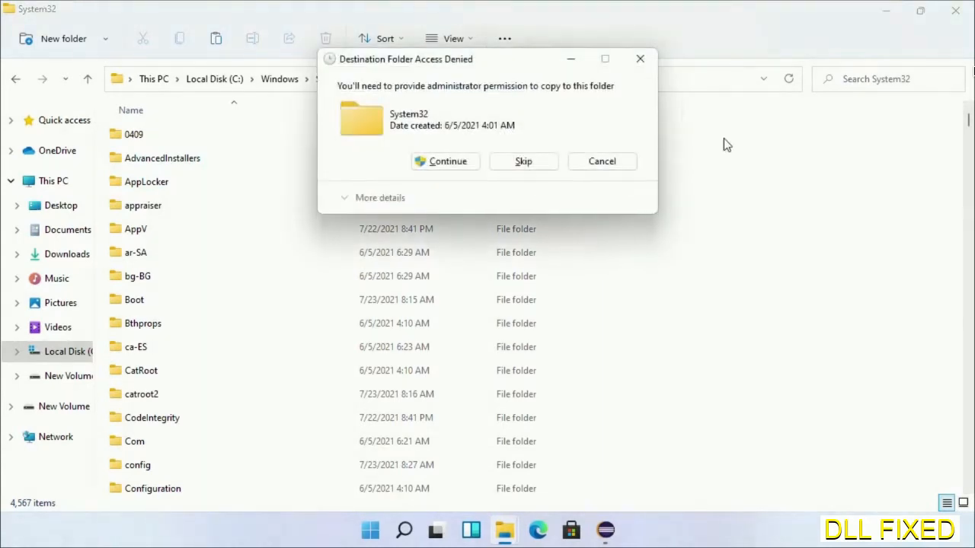
mouse_move(445, 160)
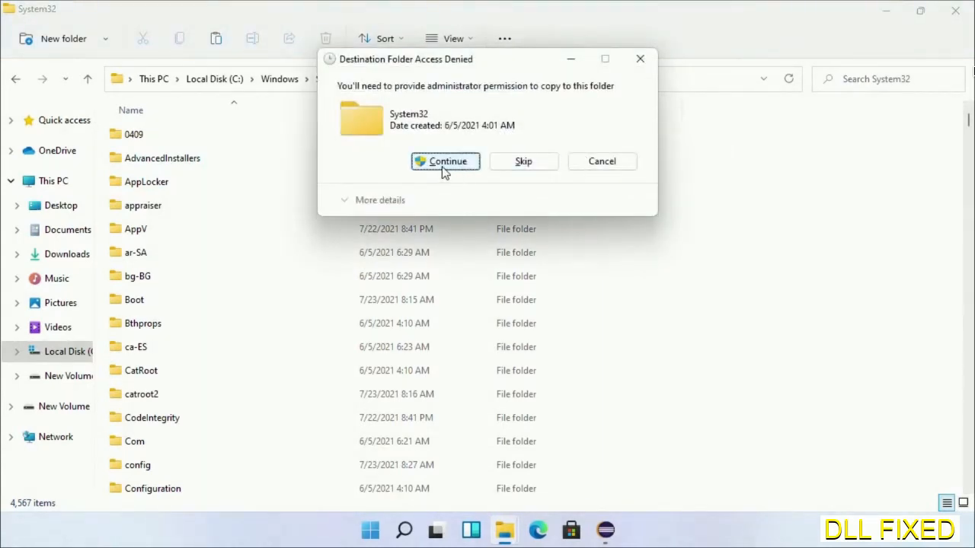
click(445, 162)
text(task)
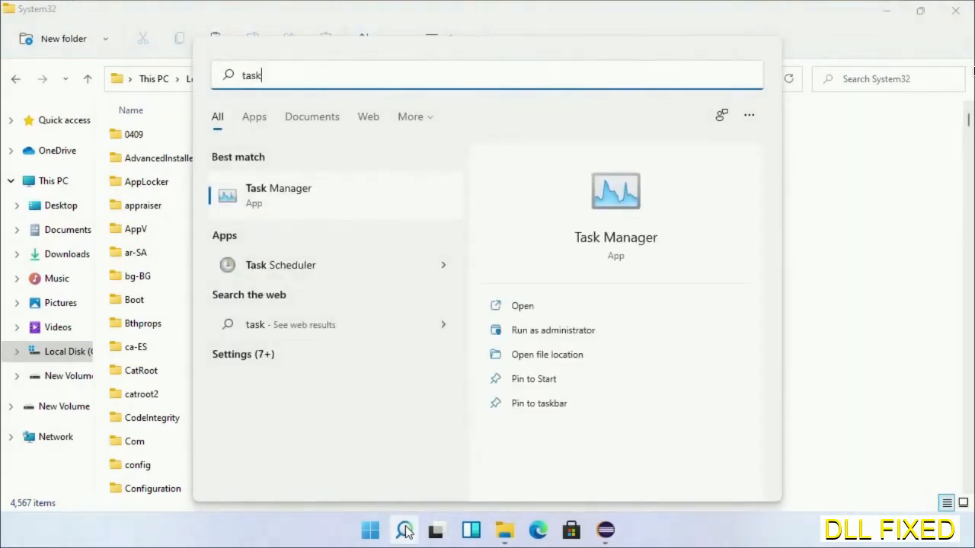
Run Task Manager as administrator and start creating a new task
right_click(278, 194)
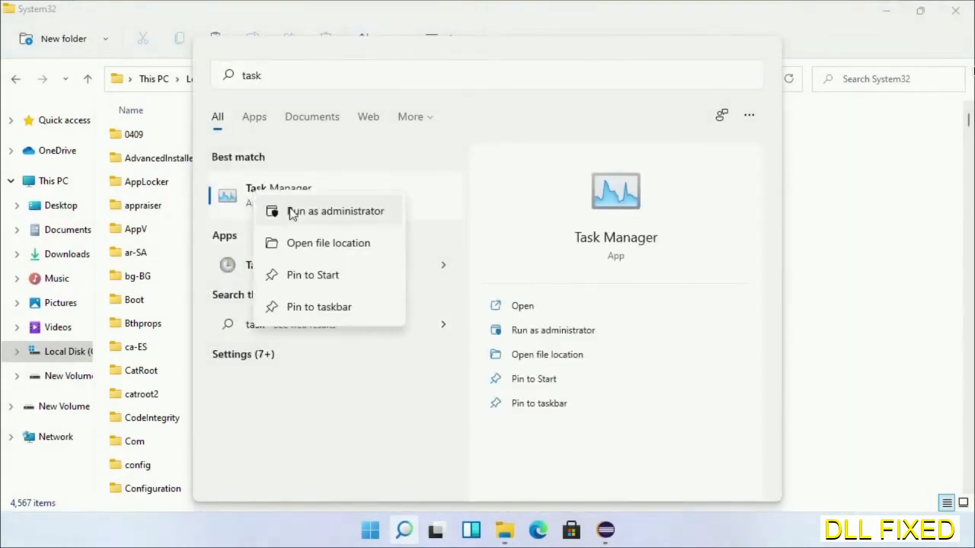
click(335, 211)
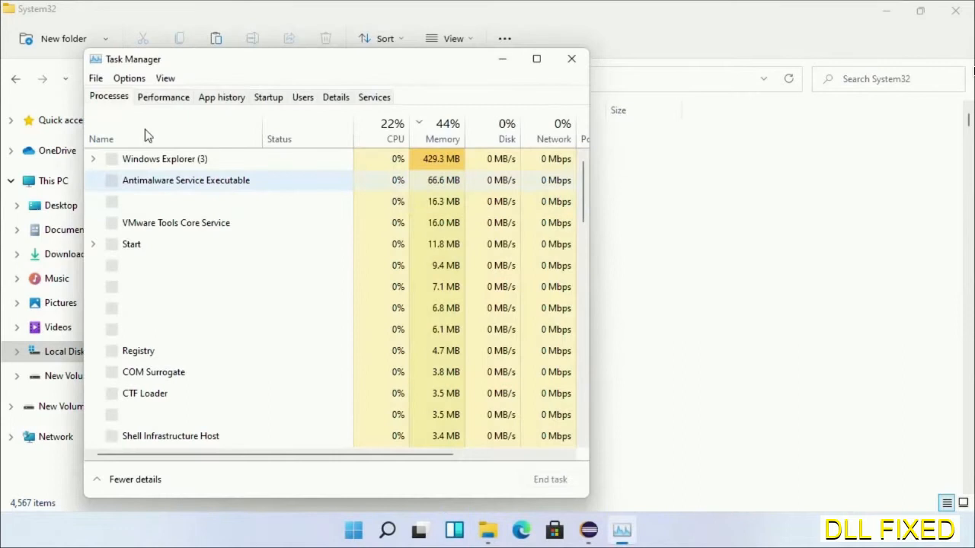
click(95, 77)
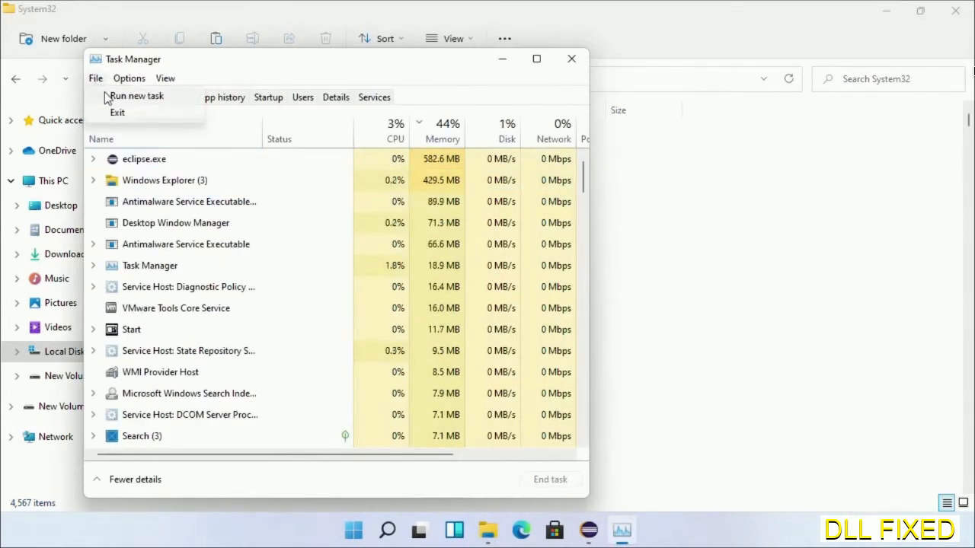
click(137, 95)
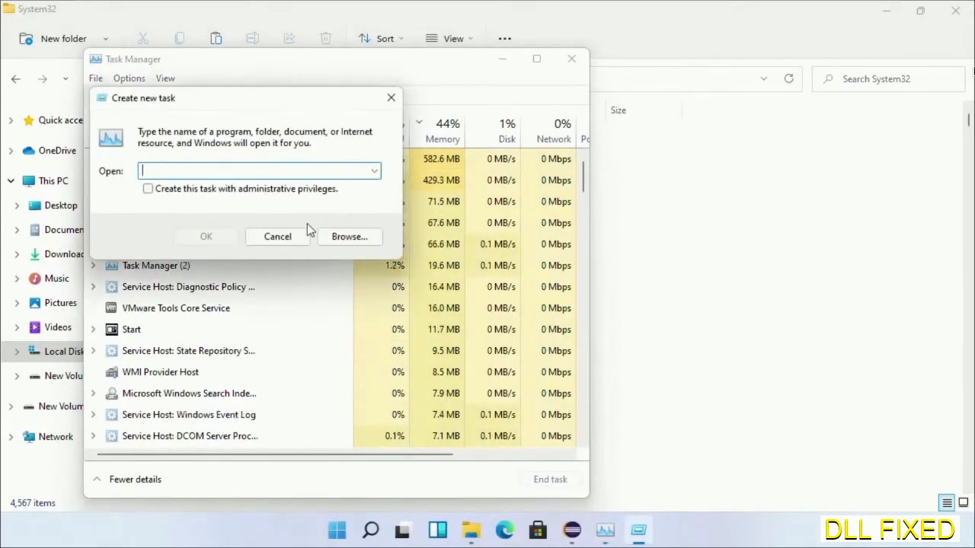
Browse to C:\Windows\System32\cmd.exe and launch it with administrative privileges
click(348, 236)
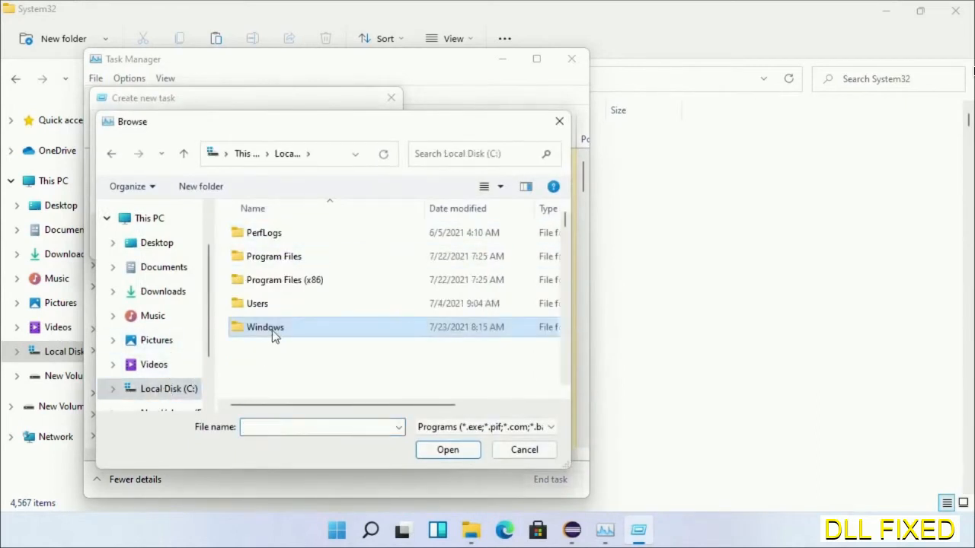
double_click(265, 327)
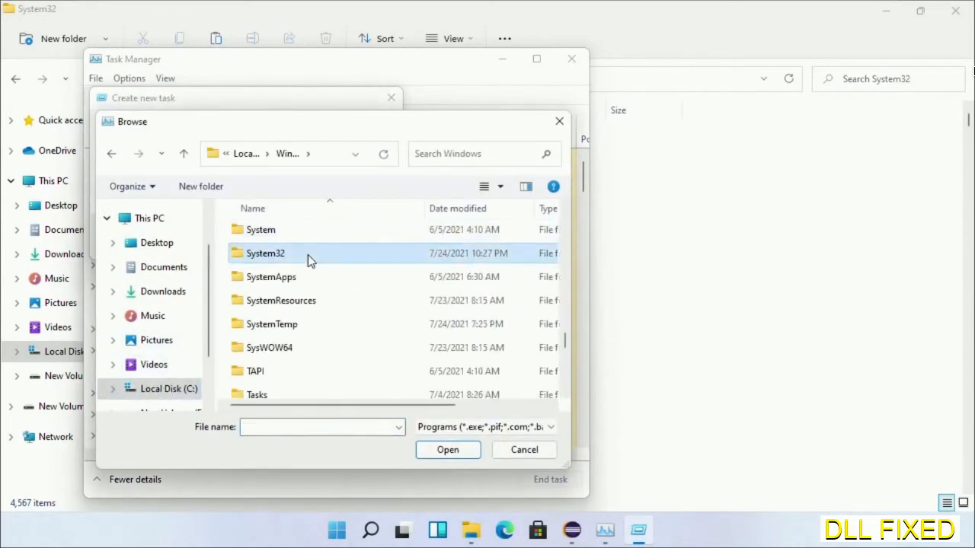
double_click(265, 253)
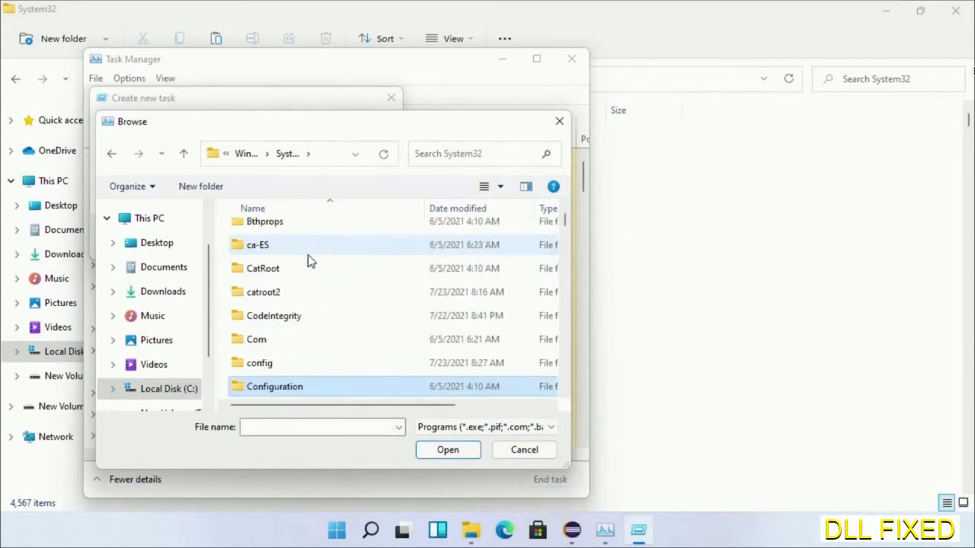
scroll(down, 3)
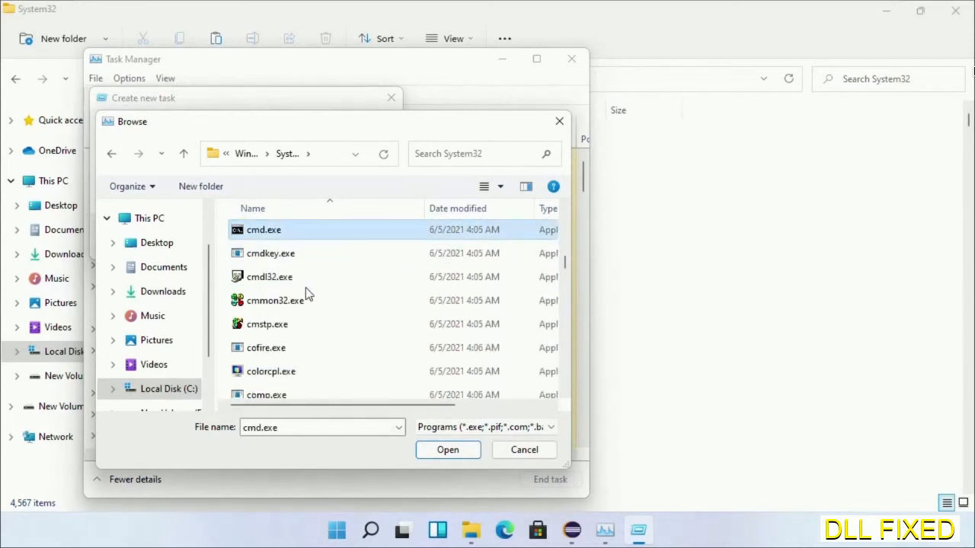
click(448, 449)
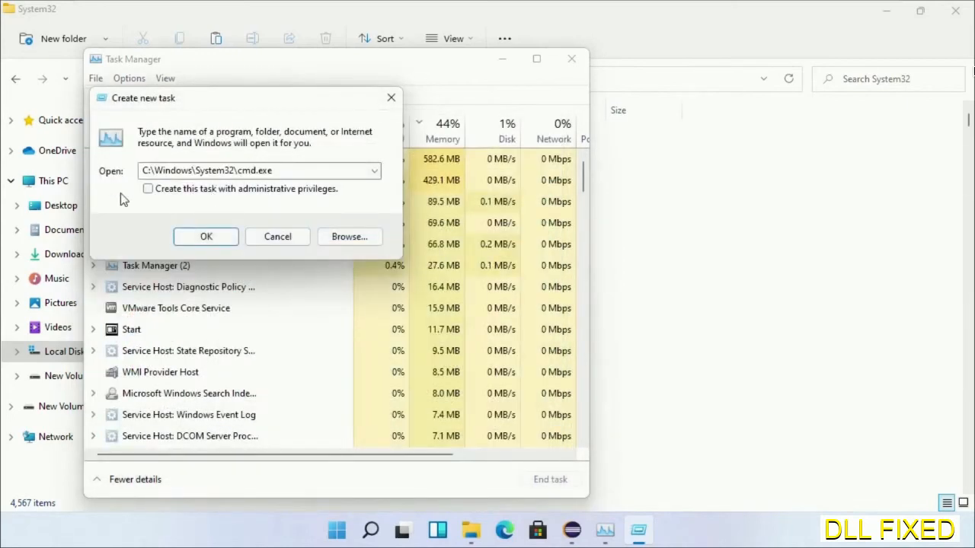
click(148, 188)
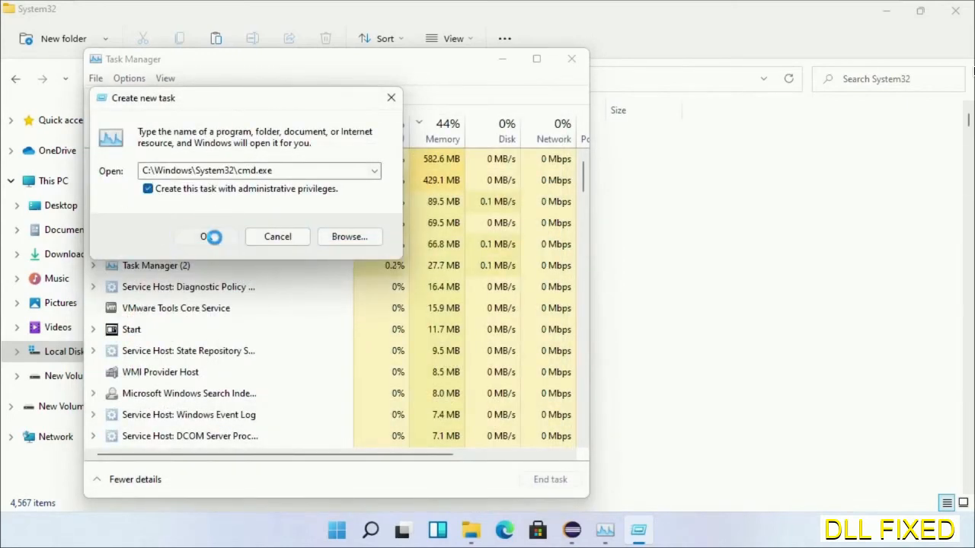
Run chkdsk c: /f /r and answer Y to check the volume at next restart
click(207, 236)
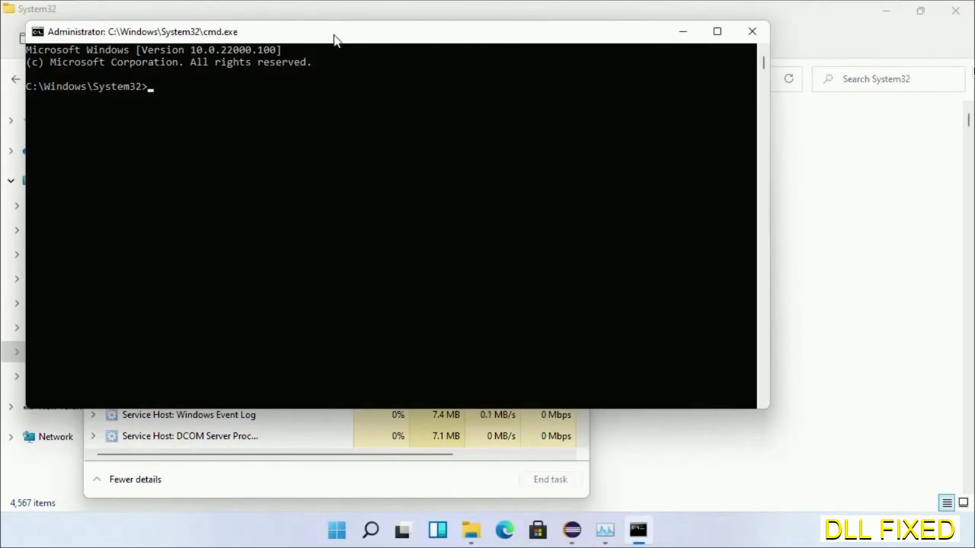
text(chkdsk c /f /r)
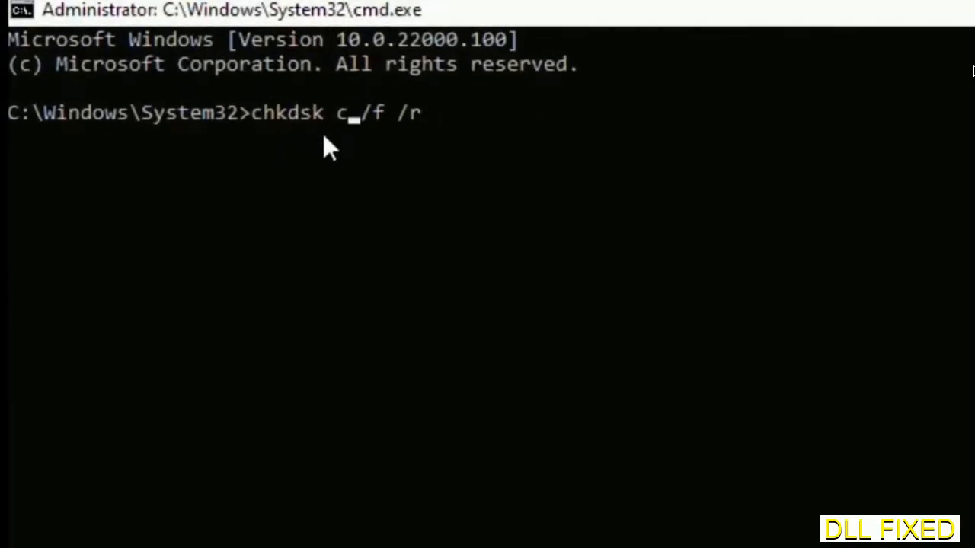
text(:)
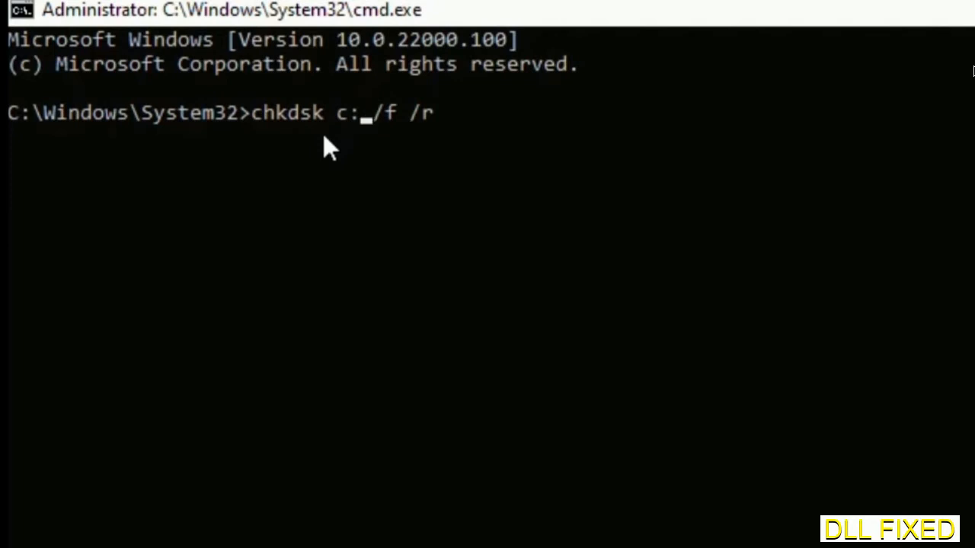
key(enter)
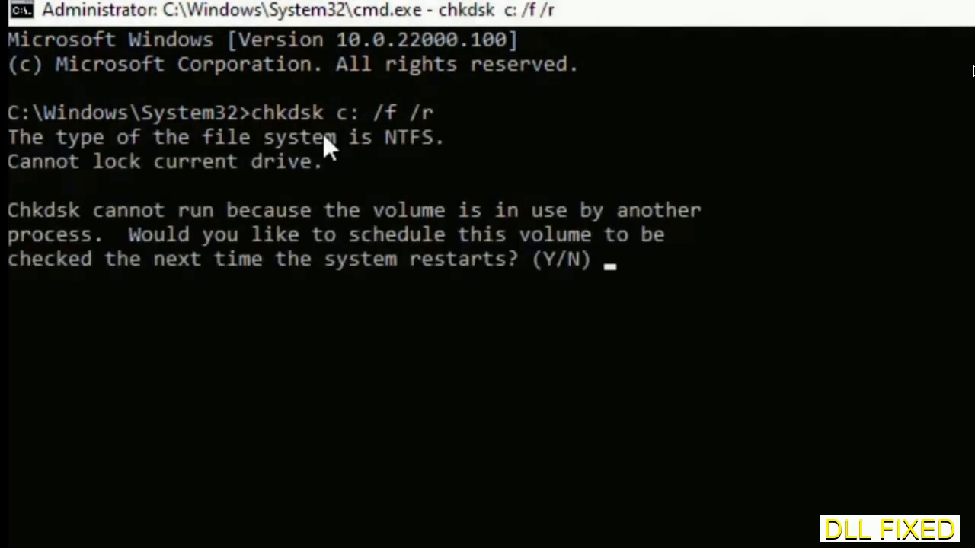
text(Y)
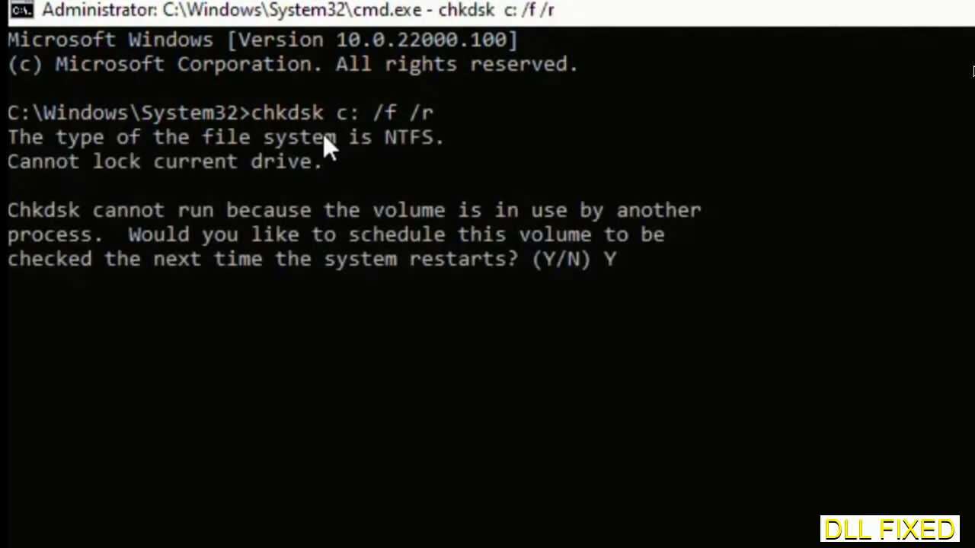
key(enter)
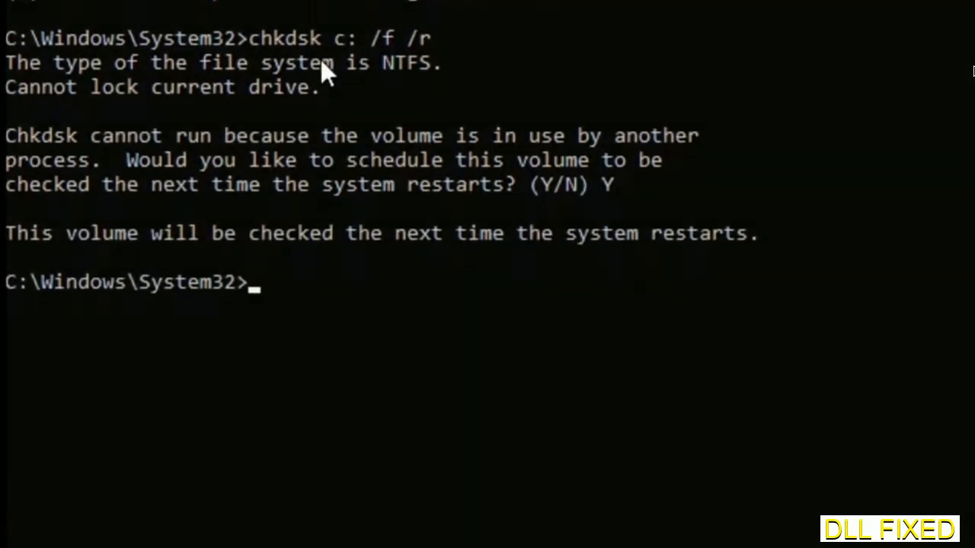
Enter sfc /scannow to start the system file scan
text(s)
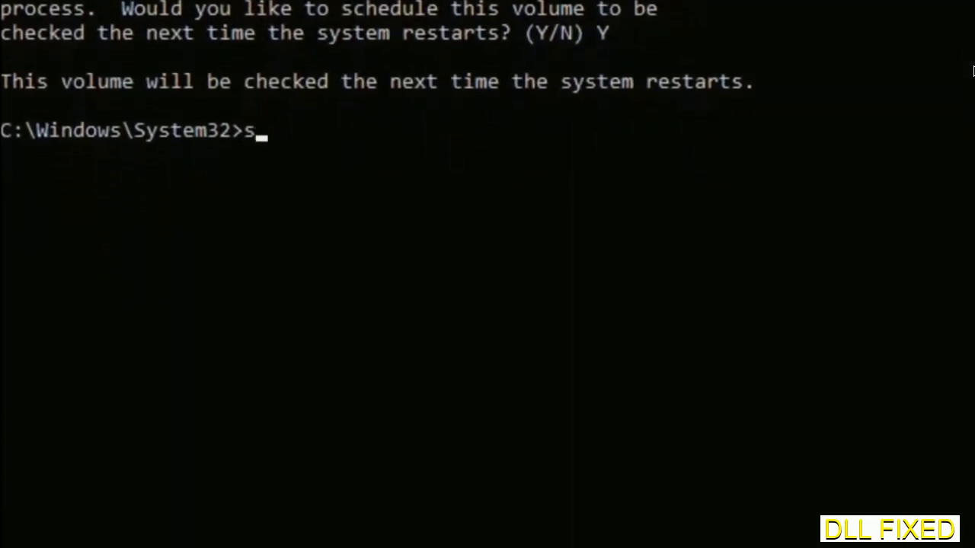
text(fc /)
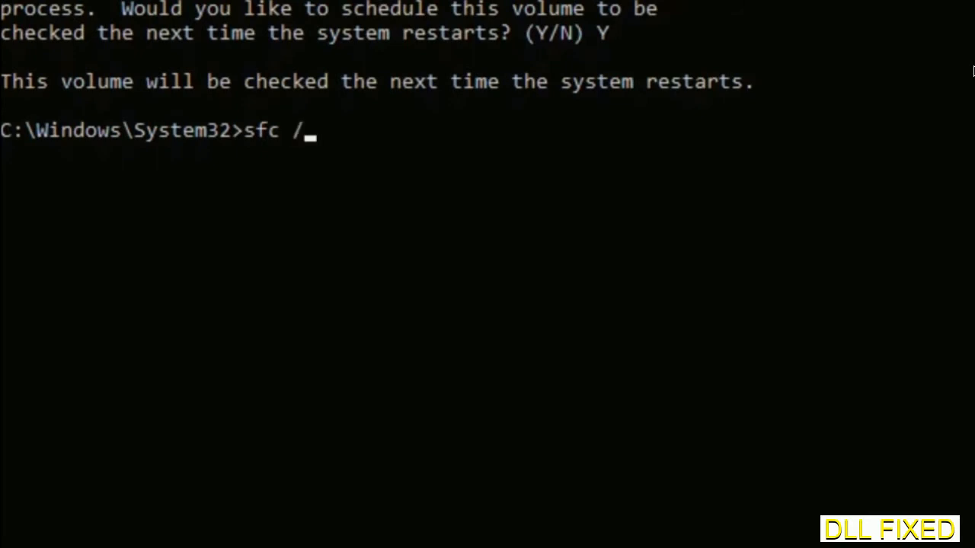
text(scannow)
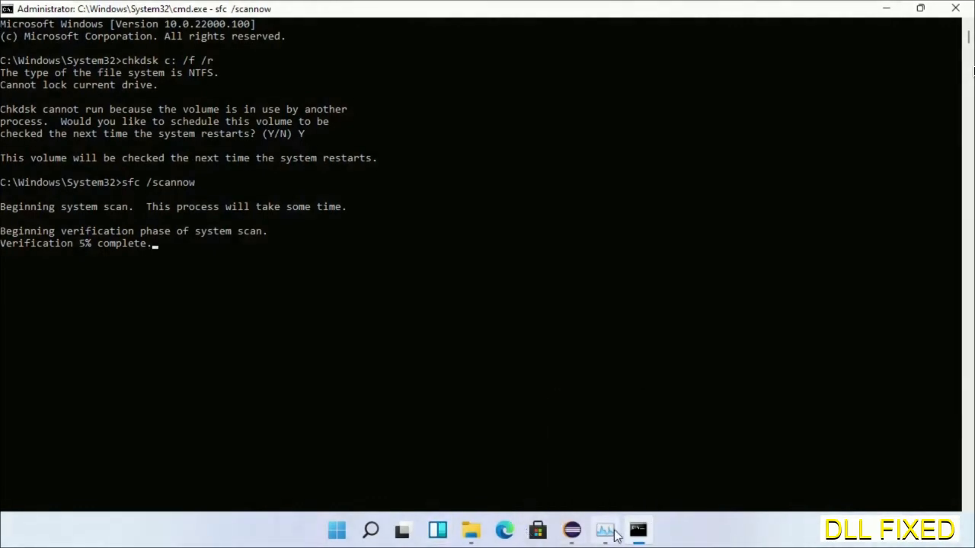
Launch a second elevated cmd.exe through Task Manager's Run new task dialog
click(604, 530)
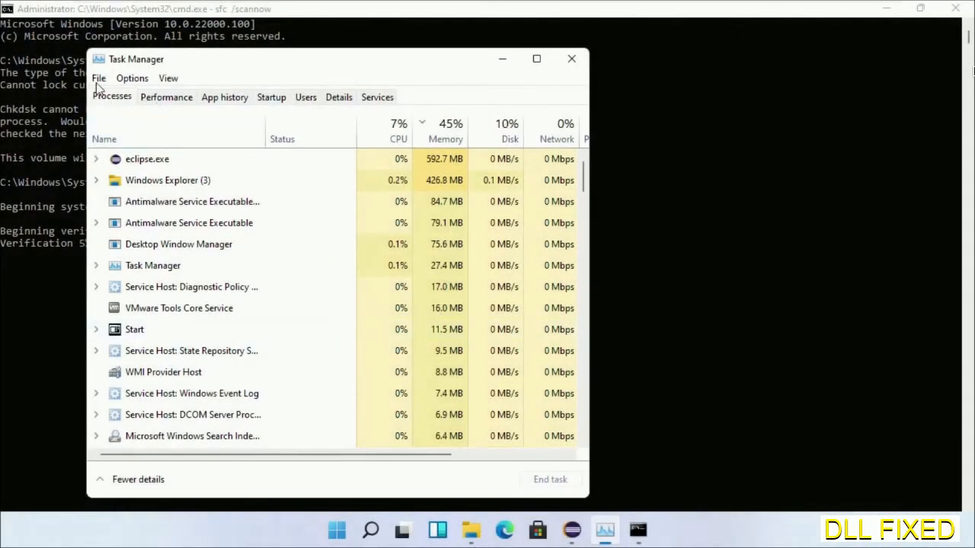
click(99, 77)
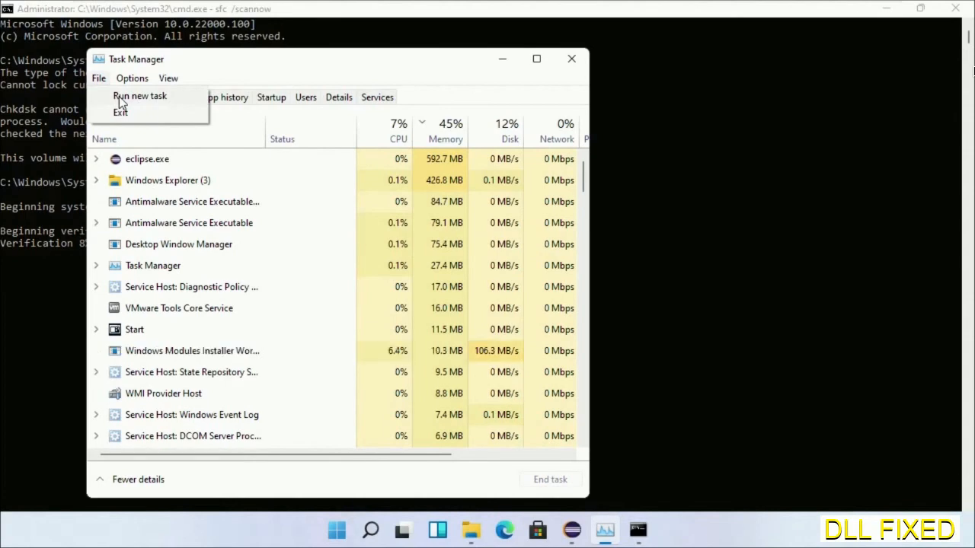
click(140, 95)
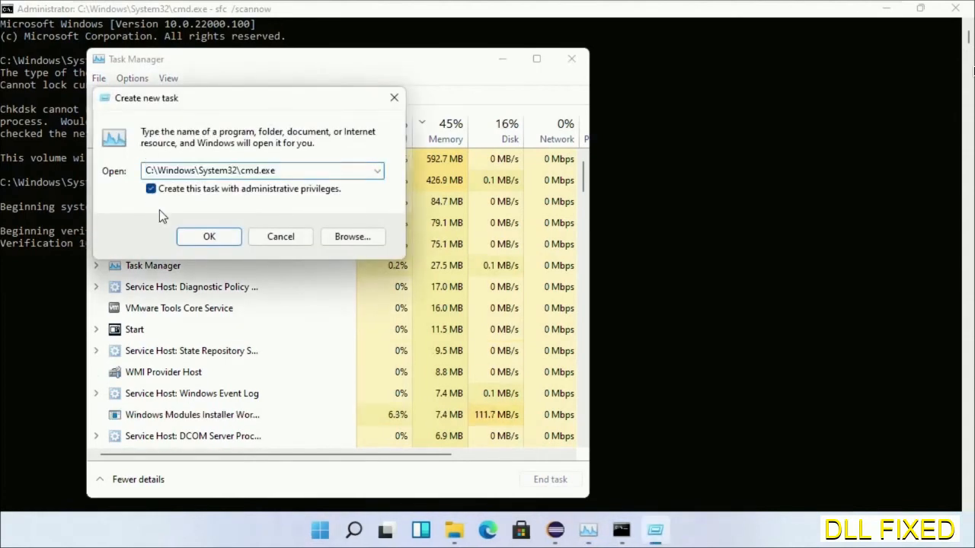
click(209, 236)
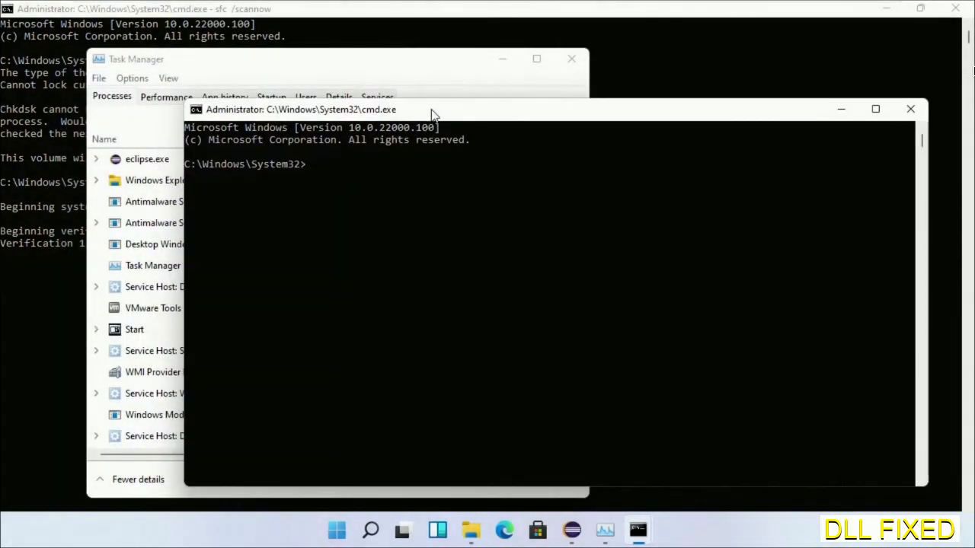
mouse_move(460, 12)
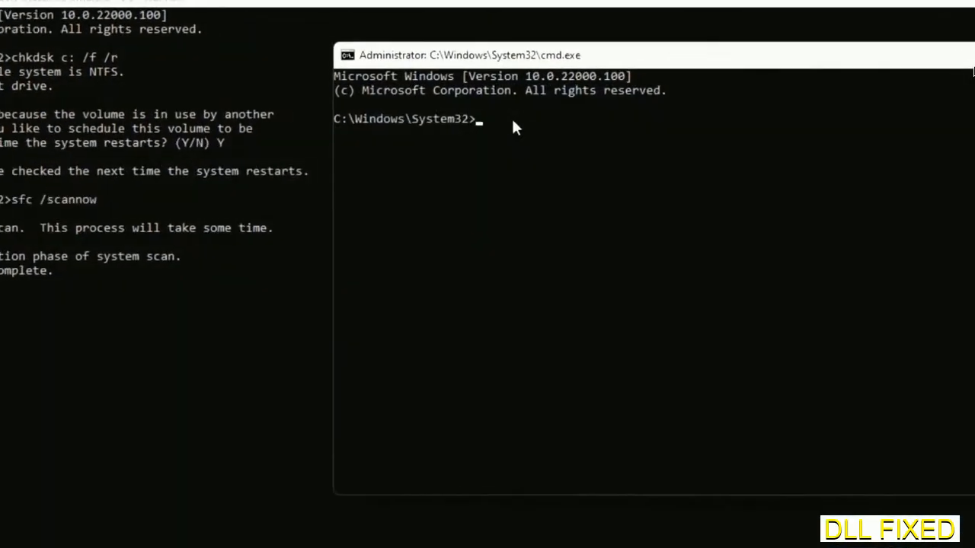
Type regsvr32 "C:\Windows\System32\myMissingDllFile.dll", select the placeholder name, then show power options
text(regsvr32 "C:\Windows\System32\myMissingDllFile.dll")
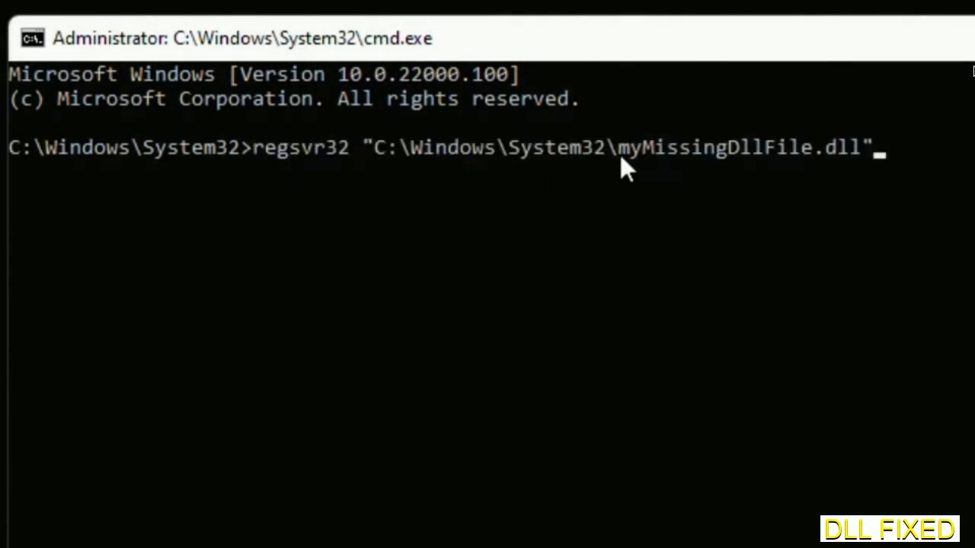
double_click(629, 147)
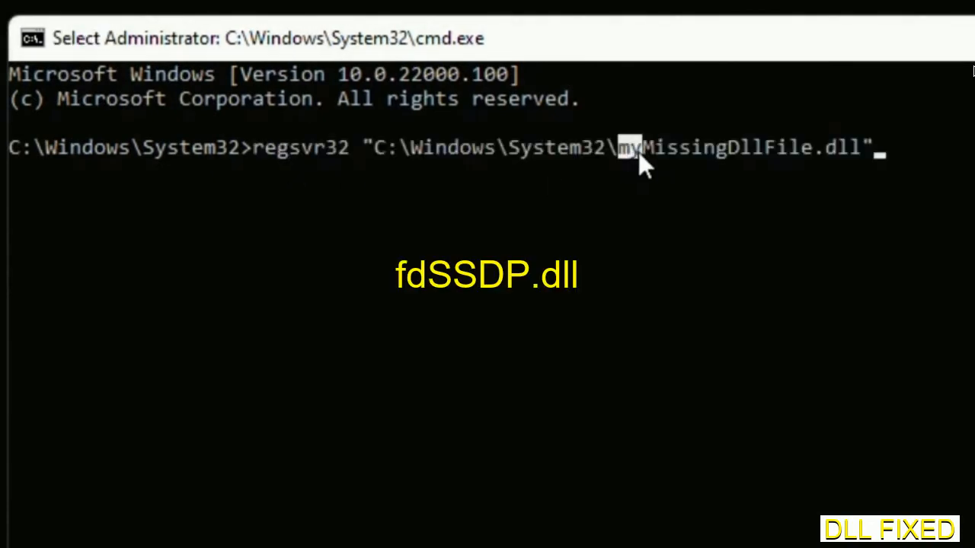
drag(640, 147, 860, 147)
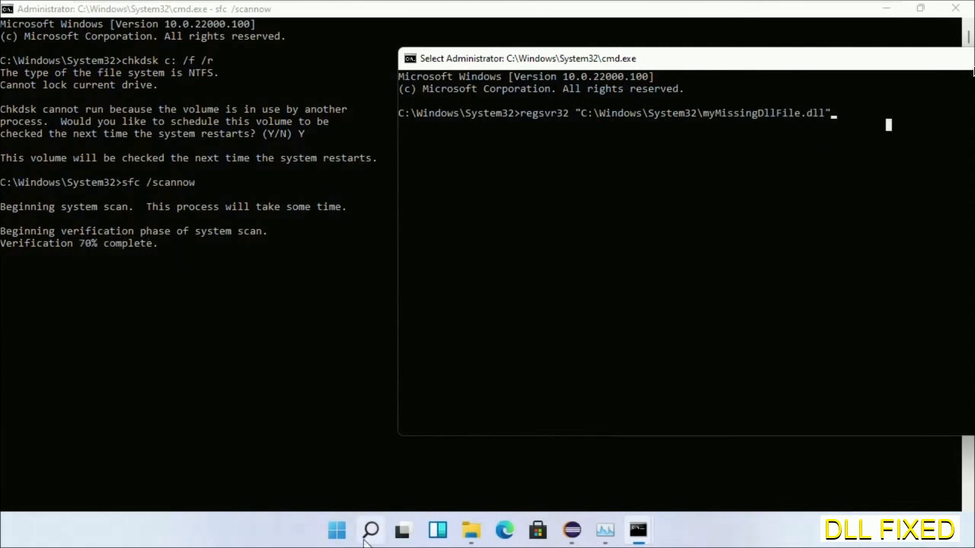
click(371, 530)
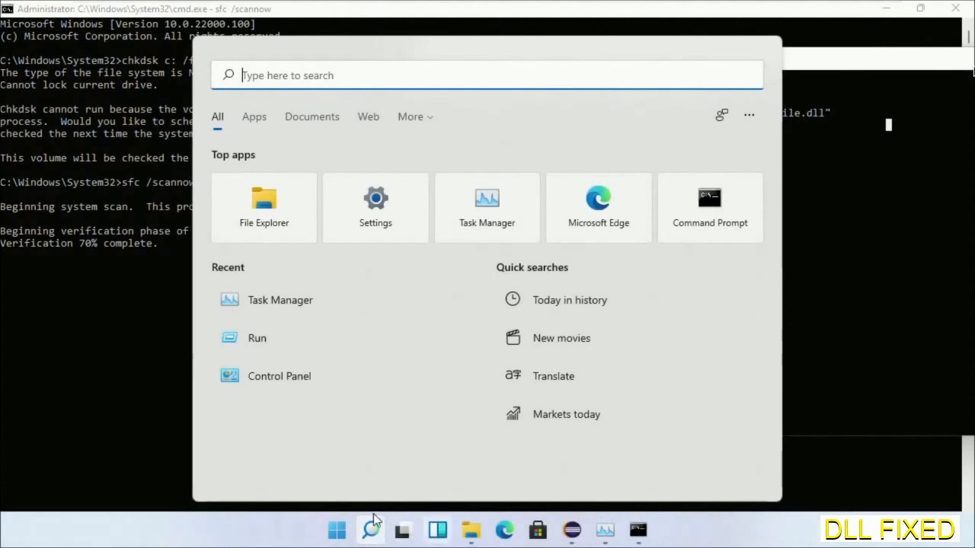
click(337, 530)
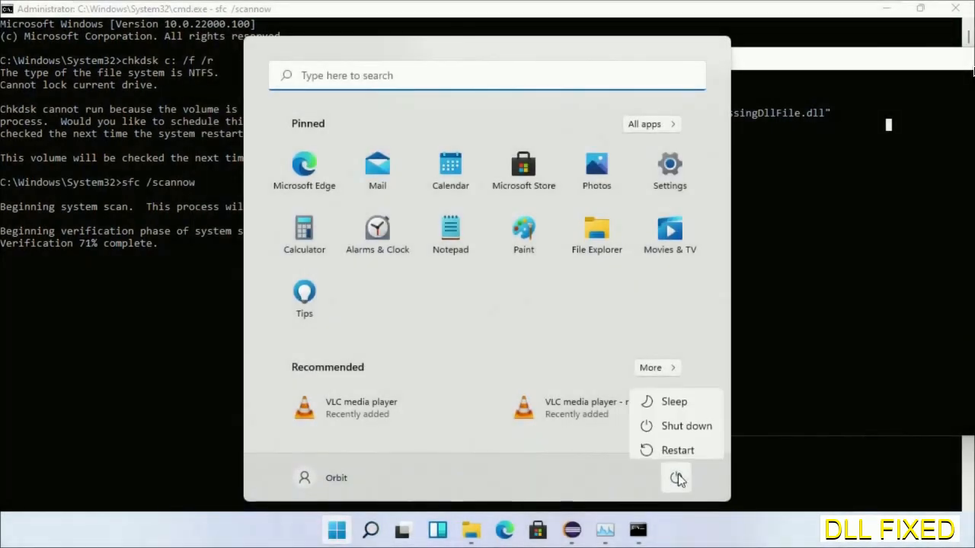
mouse_move(676, 445)
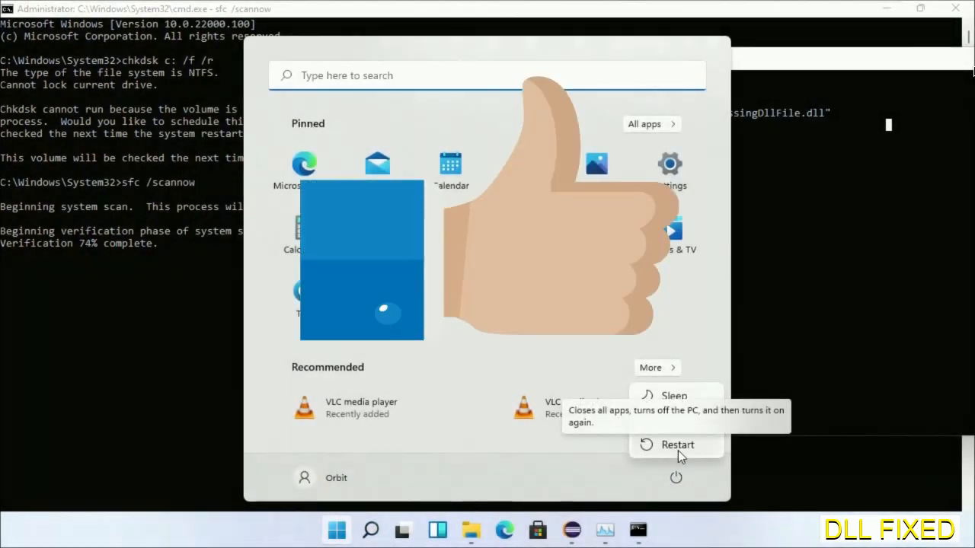